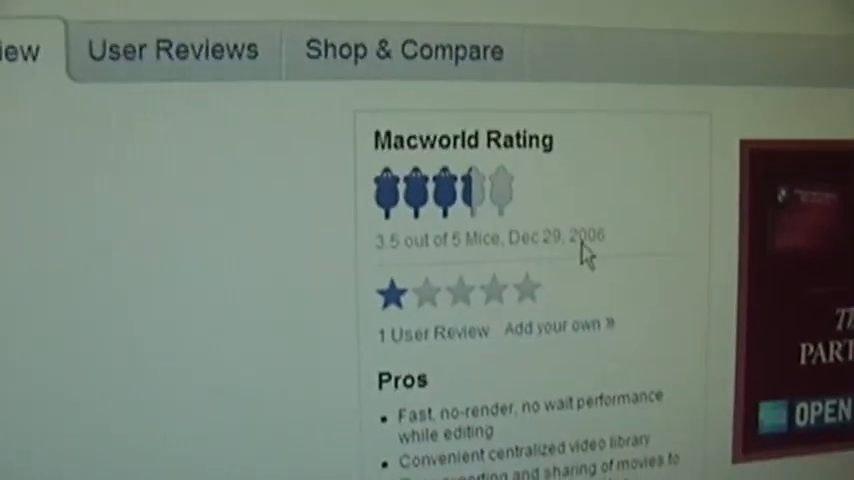
Scroll the Macworld iMovie 08 review down to the single-field processing paragraph.
scroll(down, 3)
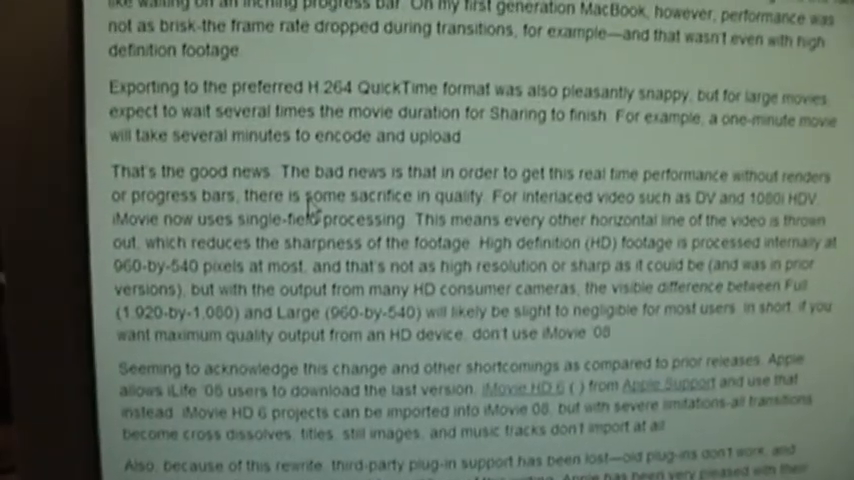
scroll(down, 3)
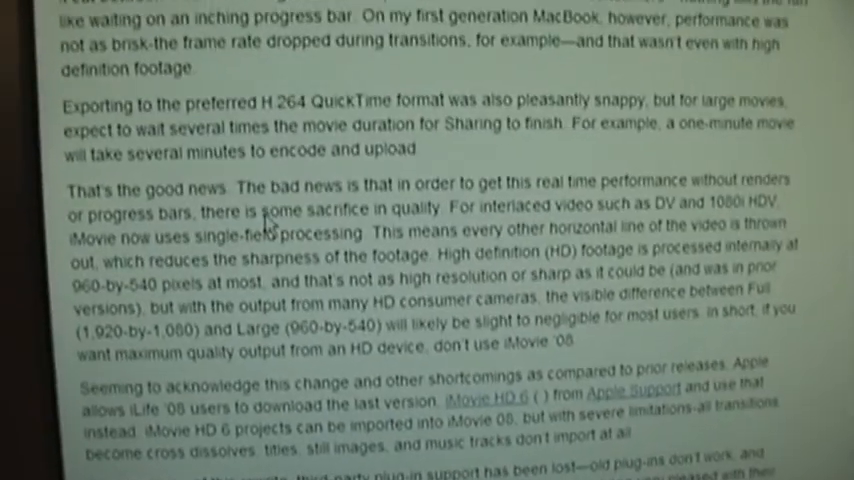
scroll(down, 3)
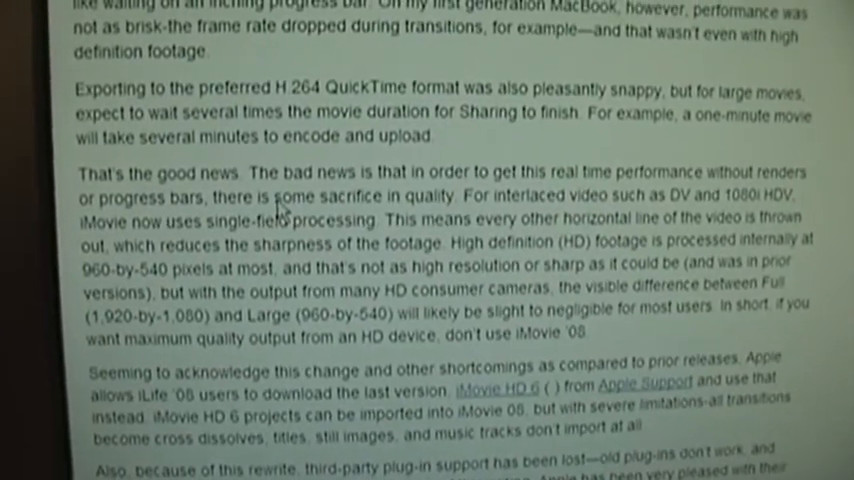
scroll(down, 3)
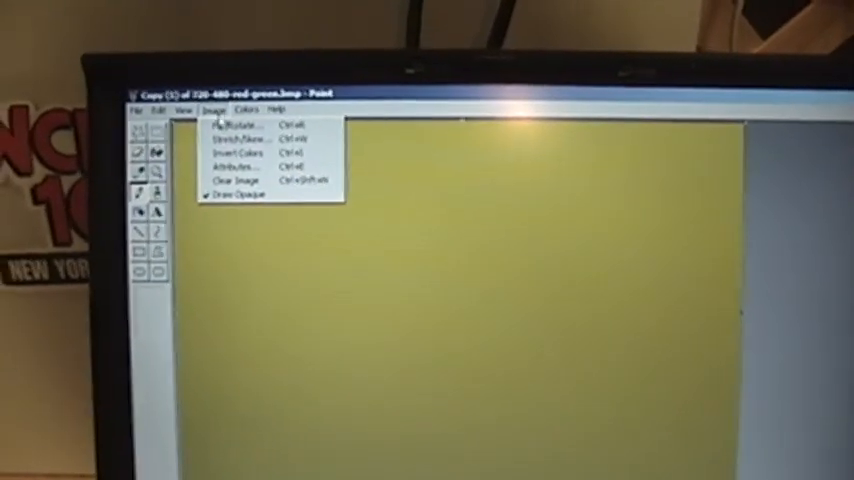
click(180, 108)
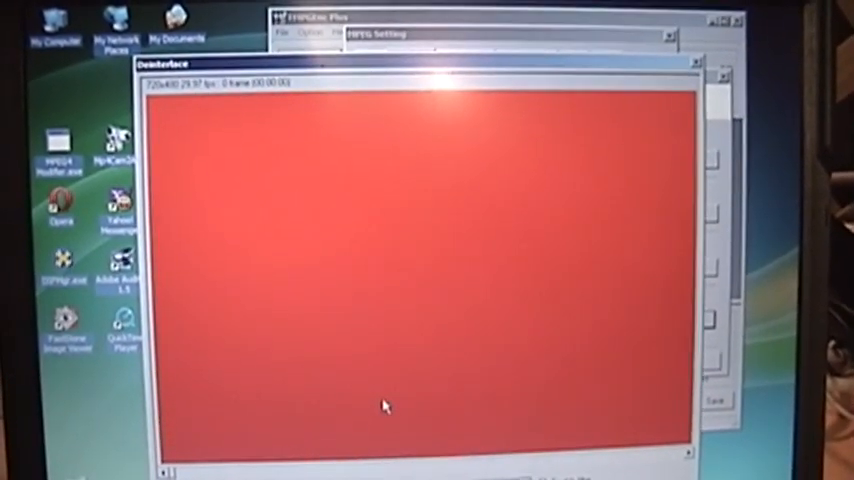
mouse_move(316, 216)
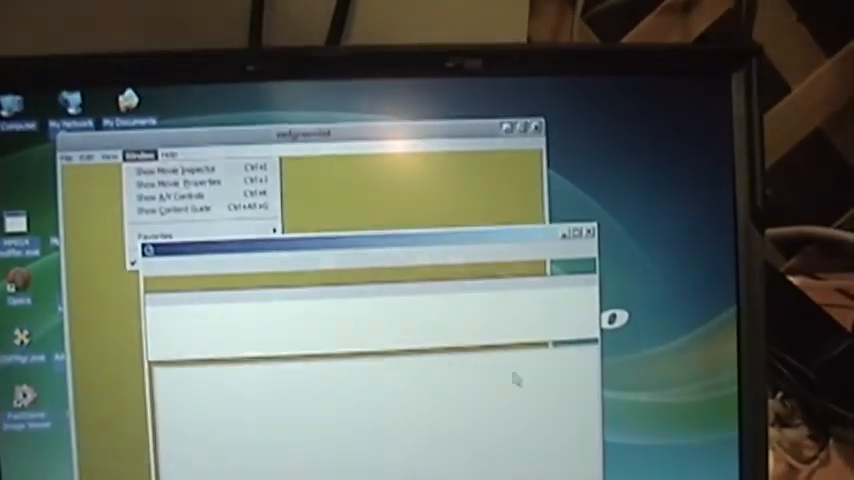
Show the information window for the open test movie via the Window menu.
click(164, 176)
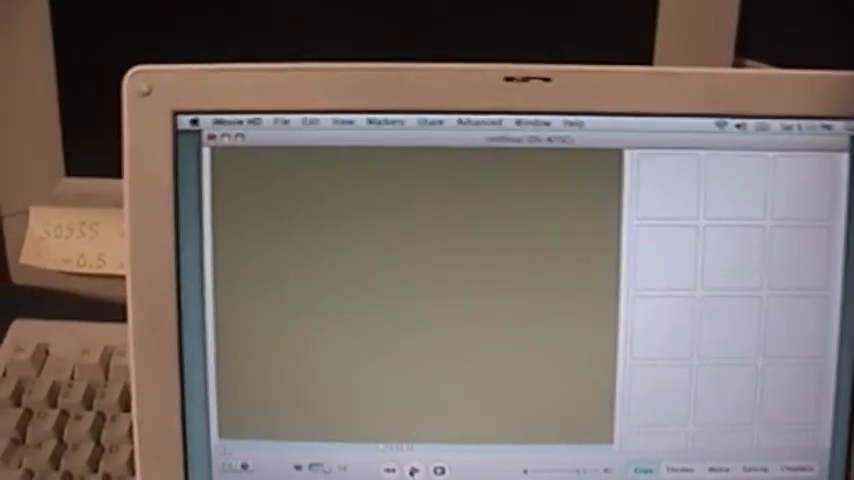
Reach the File menu of the DV-NTSC project holding the red/green test clip.
click(156, 52)
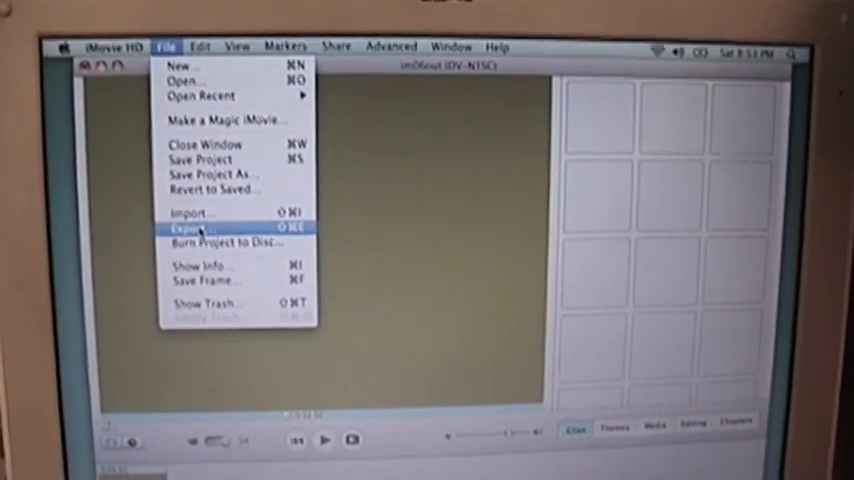
Export via QuickTime Expert Settings as a DV Stream named imDGout.dv in Movies.
click(190, 228)
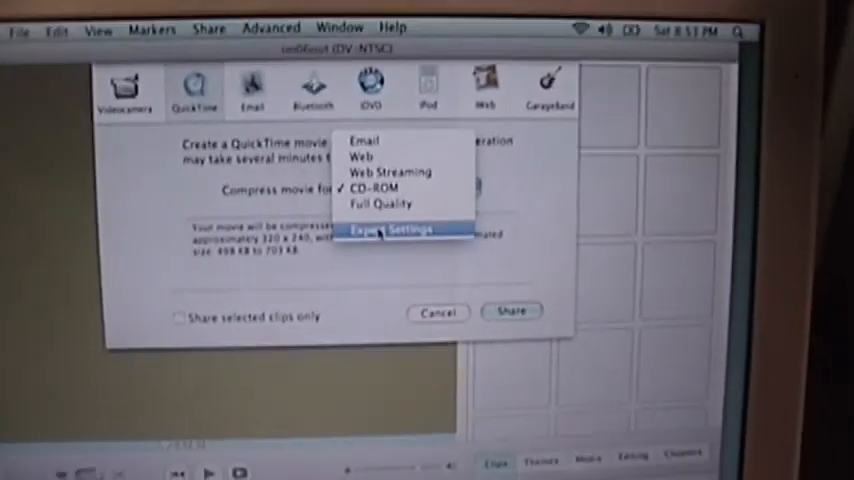
click(392, 228)
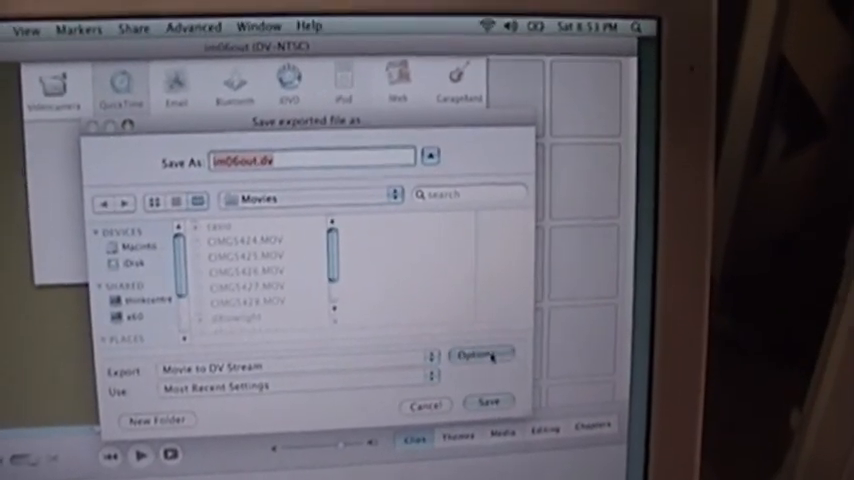
click(488, 400)
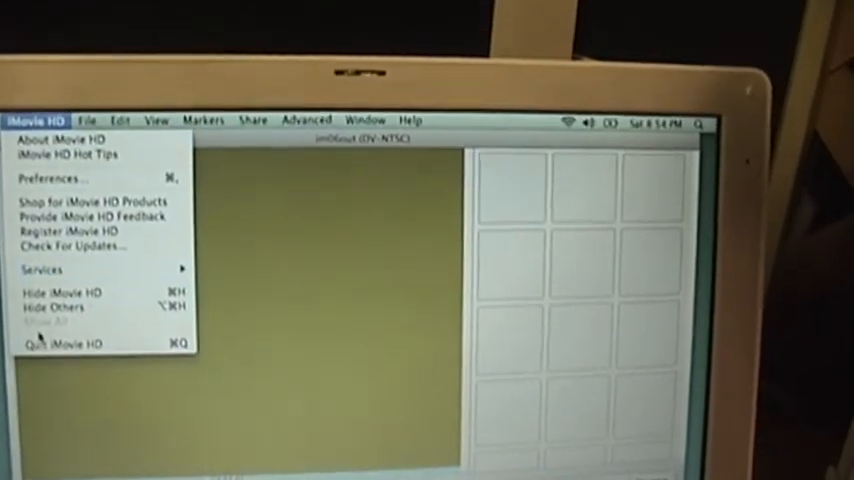
Quit iMovie HD and view the exported imDGout.dv in QuickTime Player.
click(54, 344)
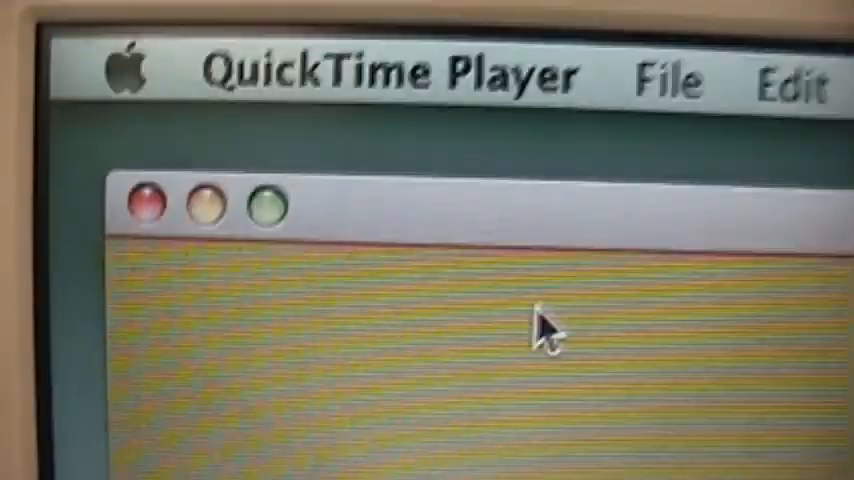
click(150, 170)
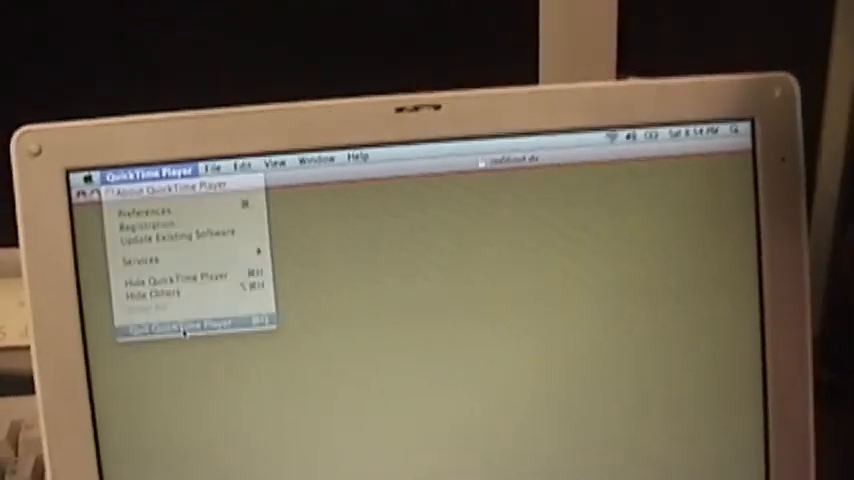
Quit QuickTime Player, close the Movies window and open im11out.dv from the desktop.
click(180, 320)
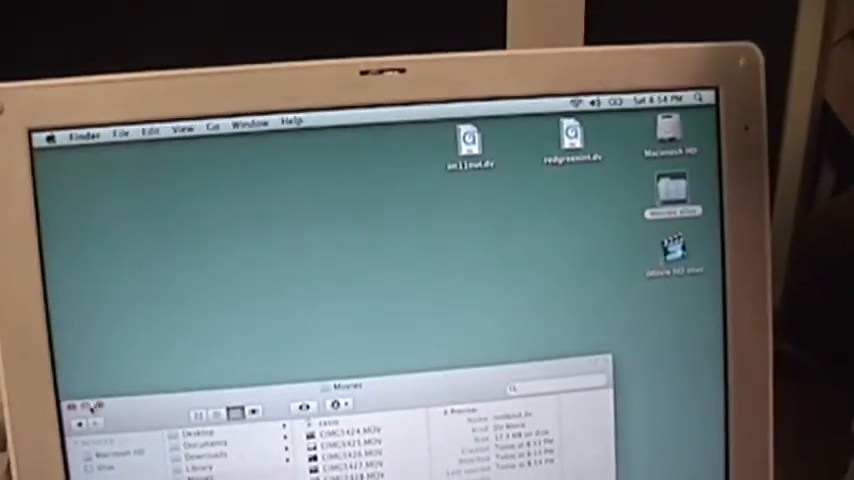
click(72, 404)
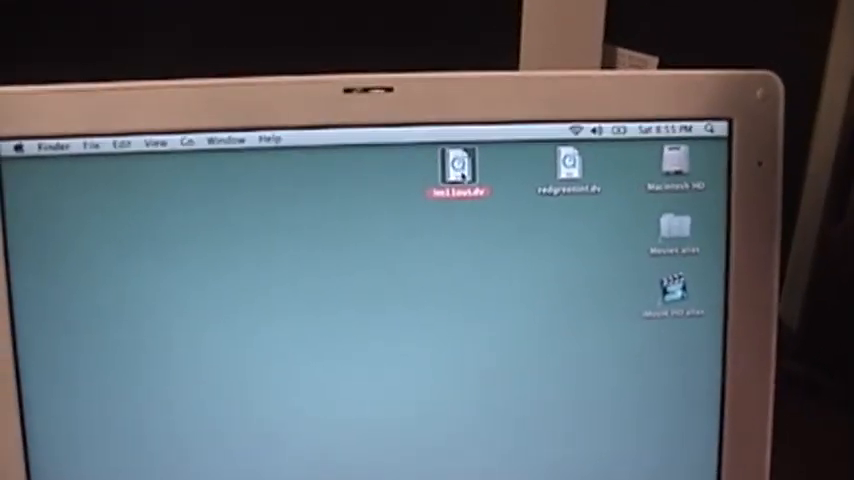
double_click(458, 162)
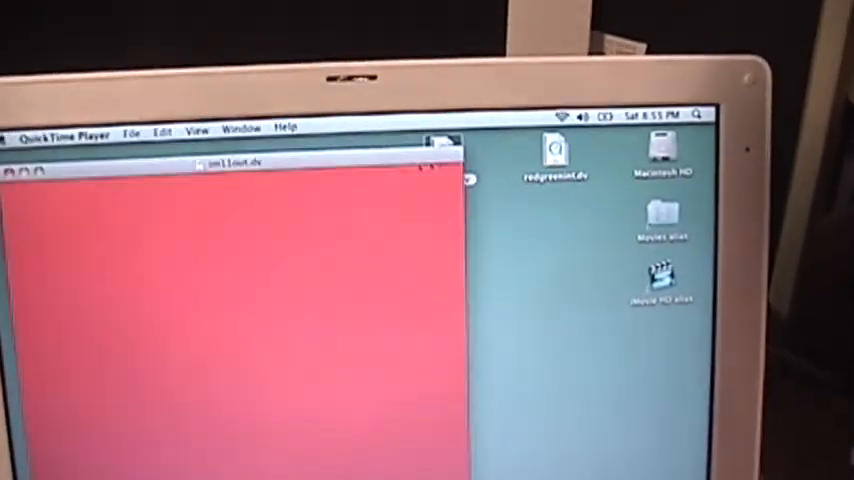